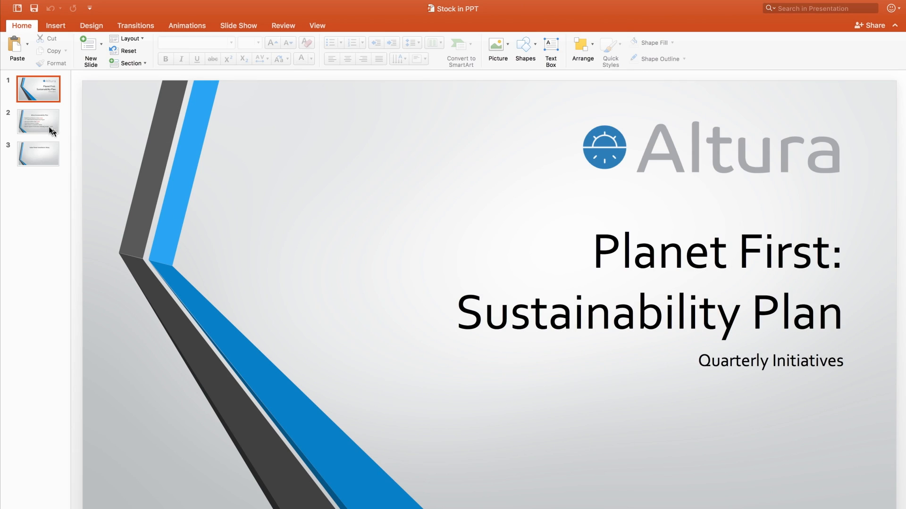
# - Select slide 3, 'Solar Panel Installation Delay', via the thumbnail pane
pyautogui.click(38, 121)
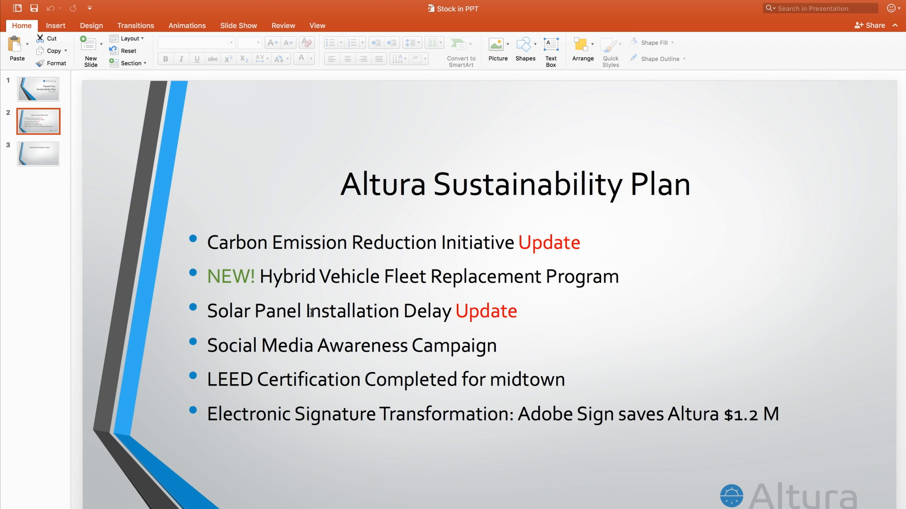
pyautogui.click(38, 154)
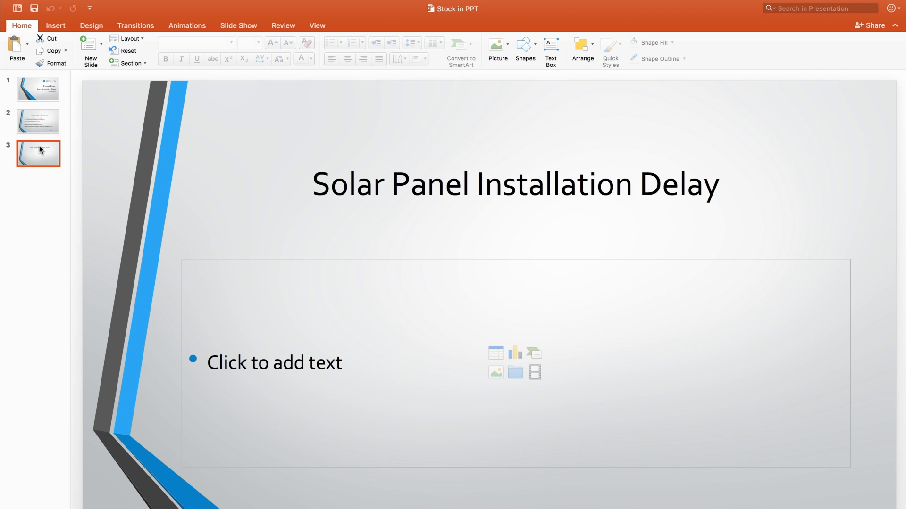
# - Start the Adobe Stock add-in from My Add-ins so it shows 'Solar panels' results
pyautogui.click(164, 4)
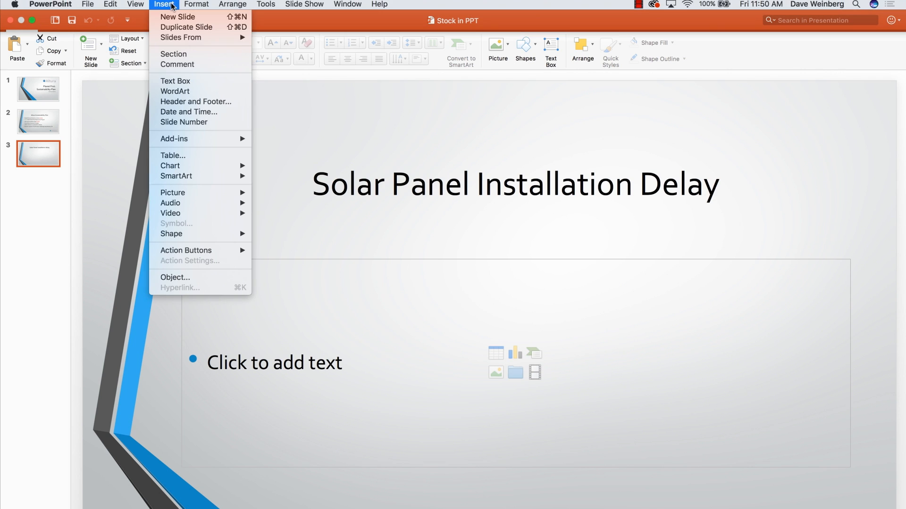
pyautogui.moveTo(173, 138)
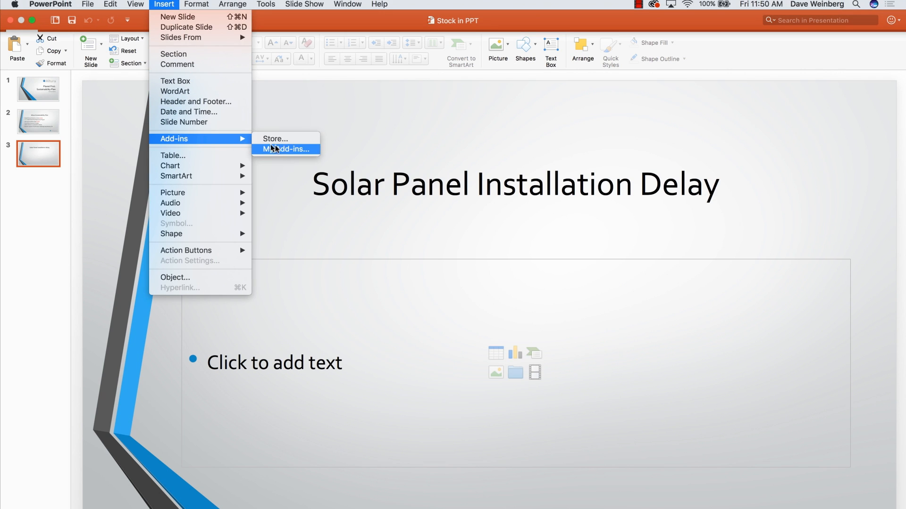
pyautogui.click(285, 149)
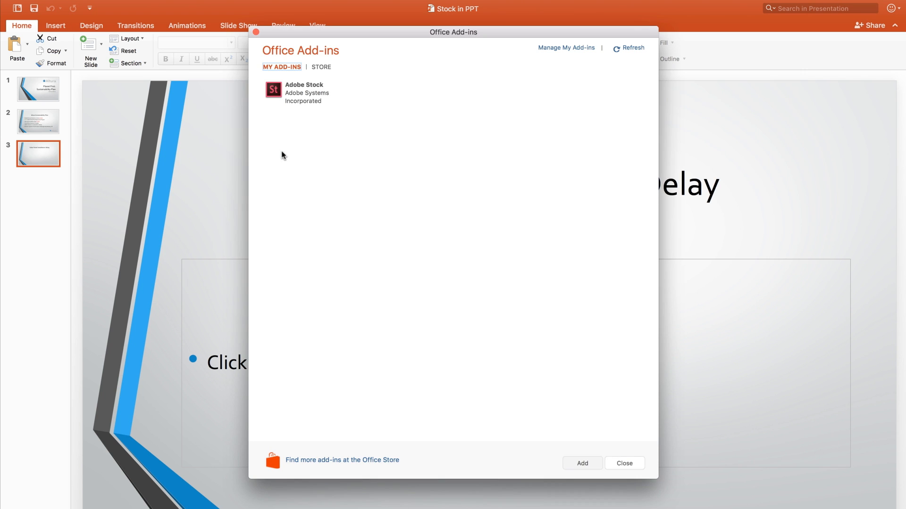
pyautogui.click(314, 96)
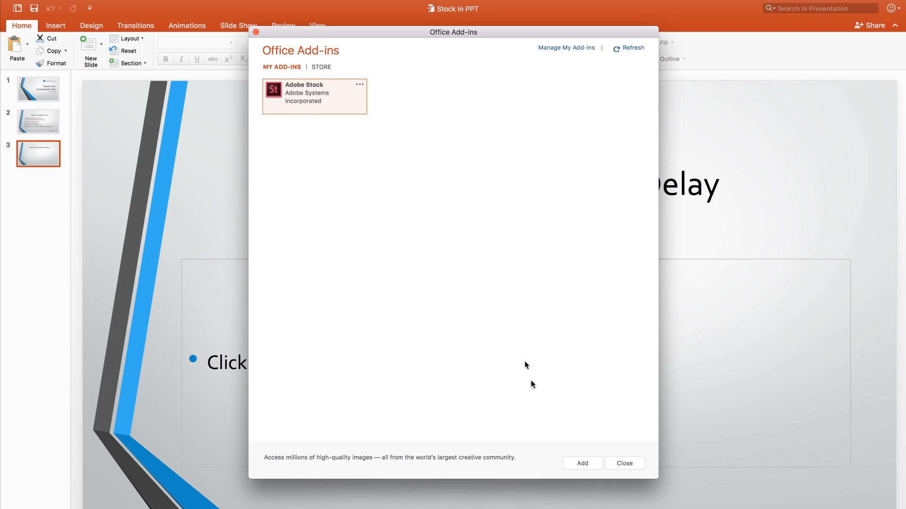
pyautogui.click(581, 462)
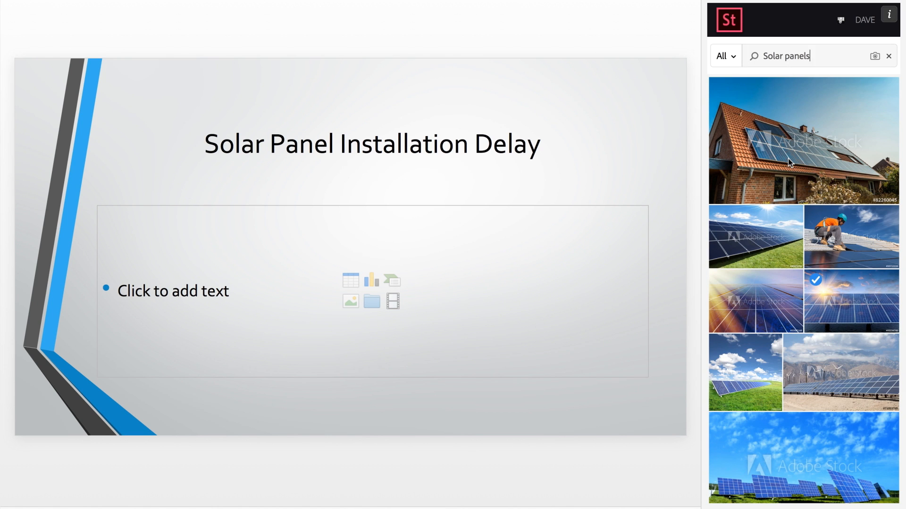
# - Insert the mountain landscape solar panel photo from the Adobe Stock results onto the slide
pyautogui.scroll(-3)
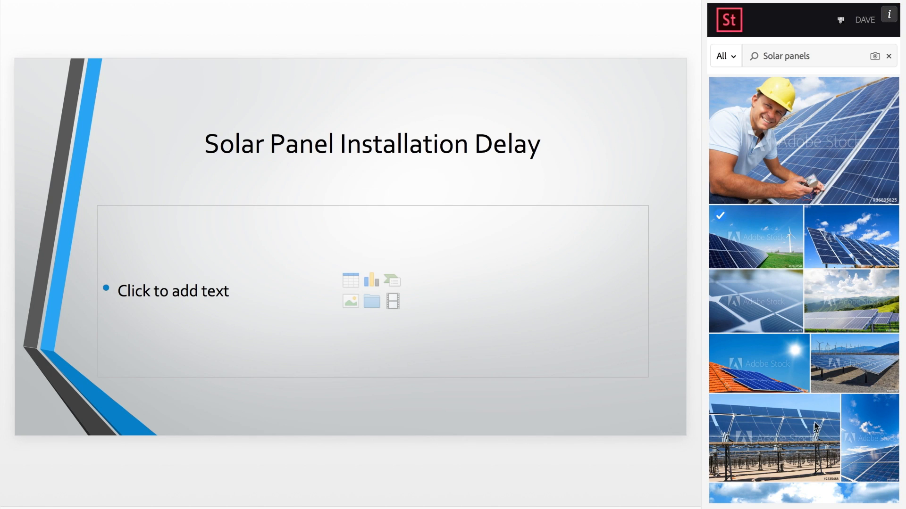
pyautogui.click(852, 300)
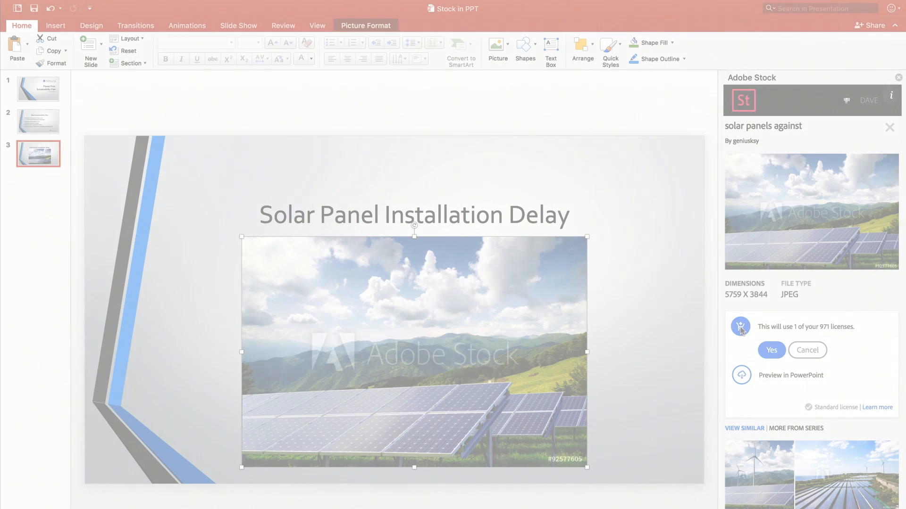
# - Agree to license the photo and reopen it from Preview History, now watermark-free
pyautogui.click(771, 350)
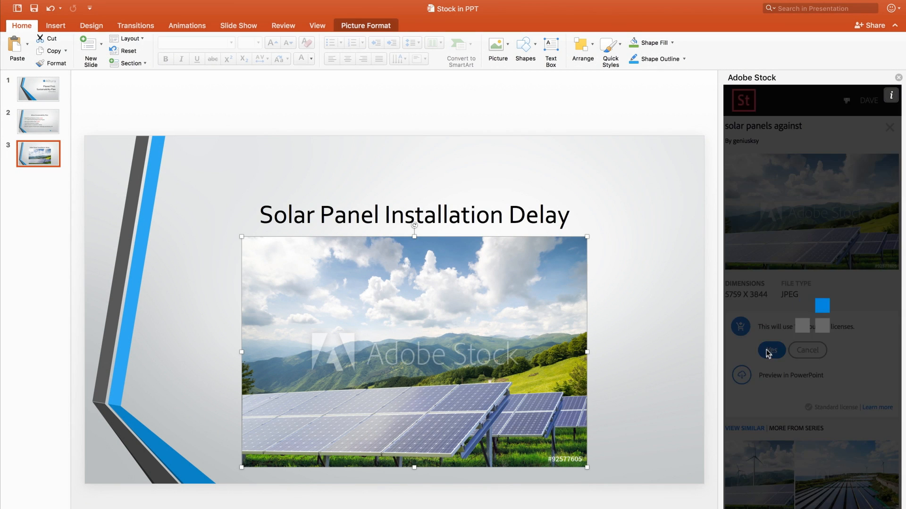
pyautogui.click(868, 100)
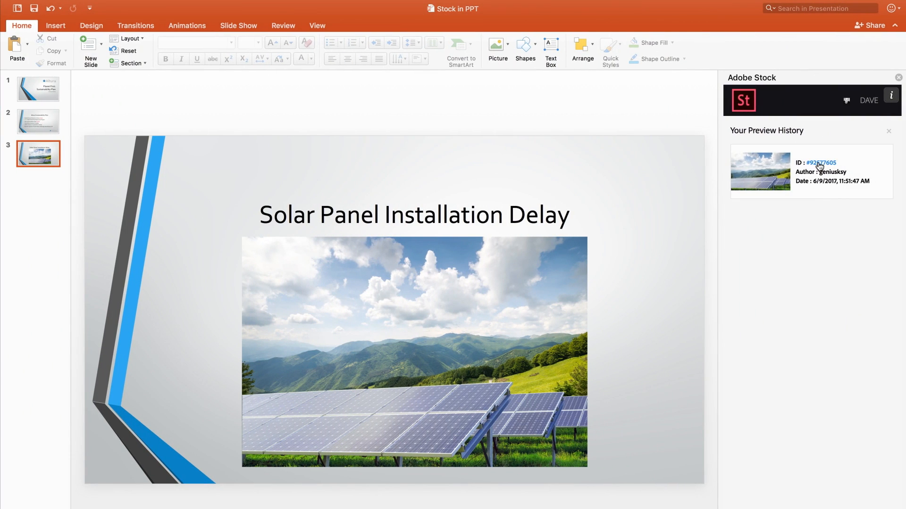
pyautogui.click(759, 171)
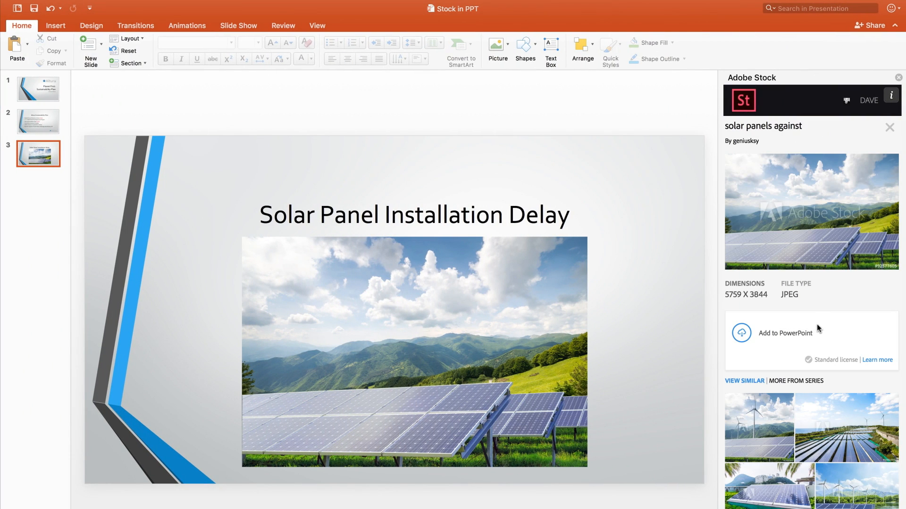
# - Add Adobe Stock again from the Office Add-ins Store
pyautogui.click(164, 5)
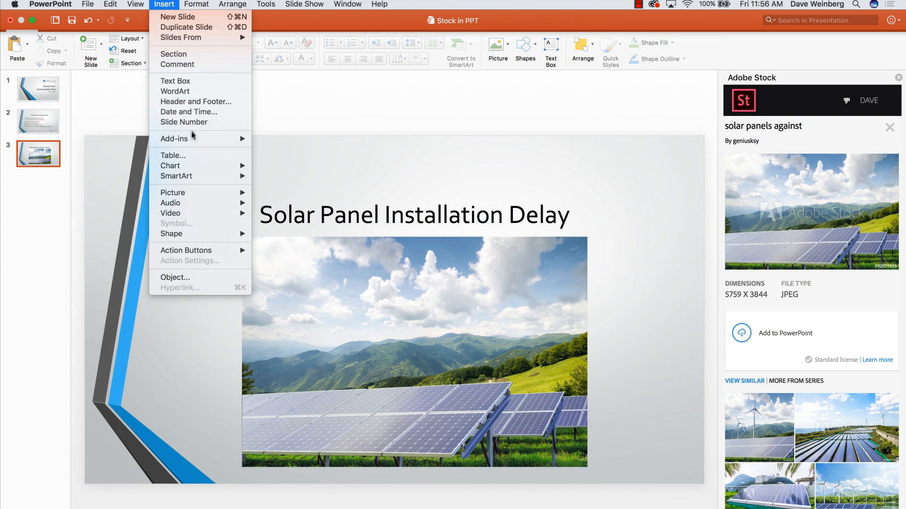
pyautogui.click(174, 139)
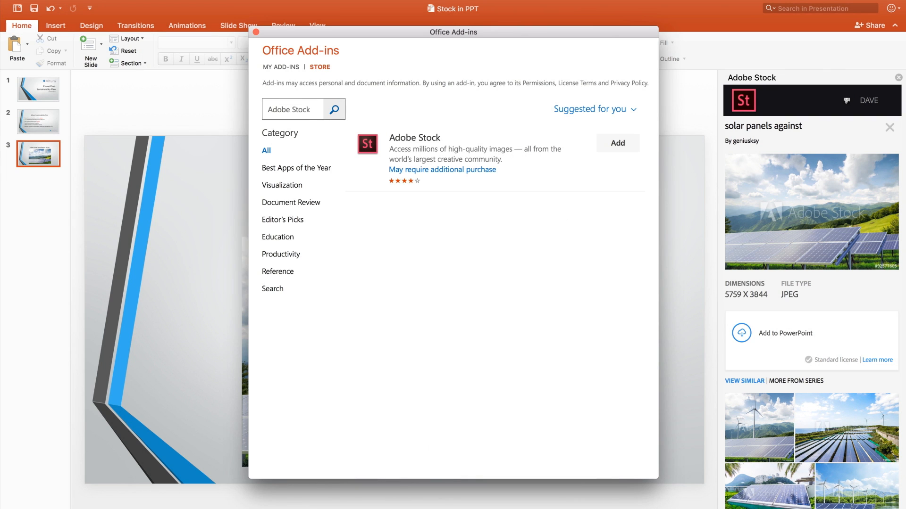
pyautogui.moveTo(617, 143)
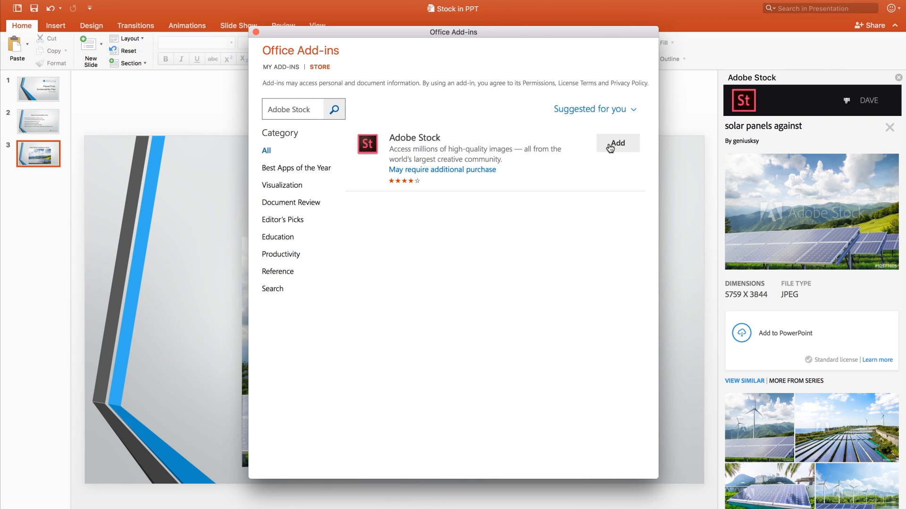
pyautogui.click(616, 143)
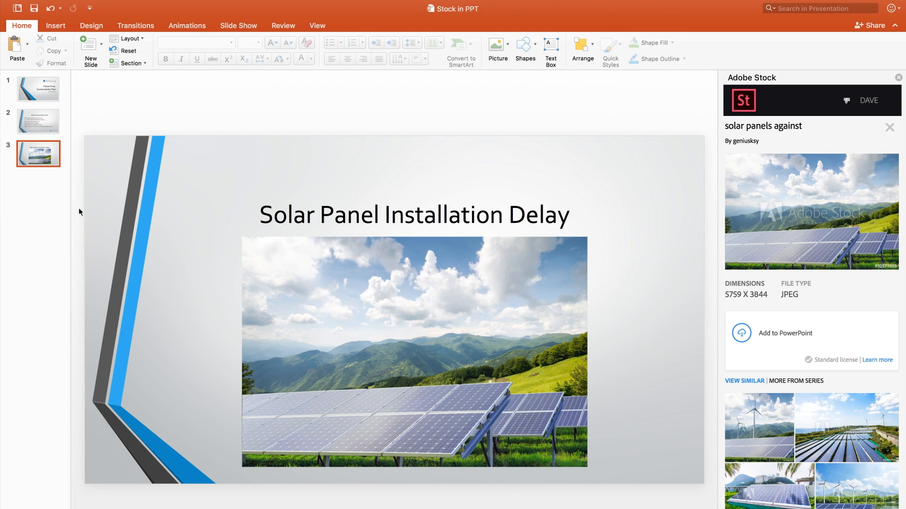
# - Add a blank fourth slide and go back to the solar panels search results
pyautogui.click(91, 50)
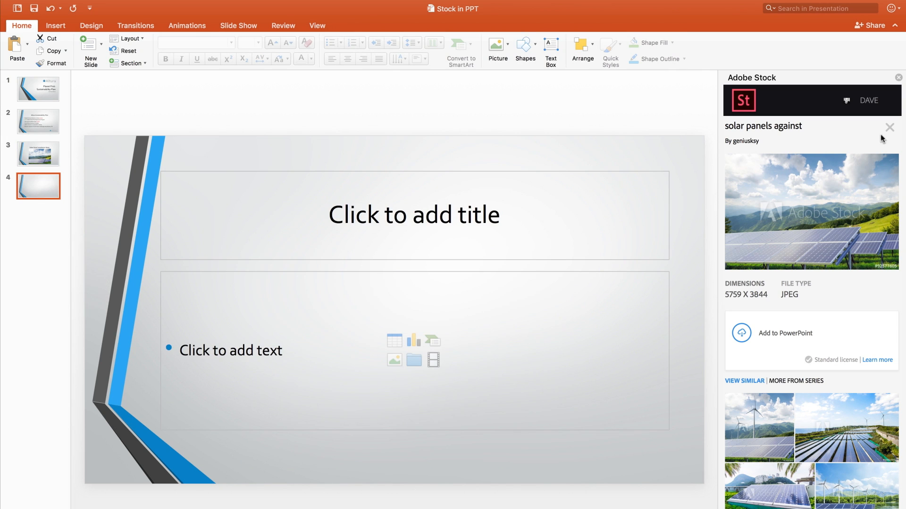
pyautogui.click(888, 128)
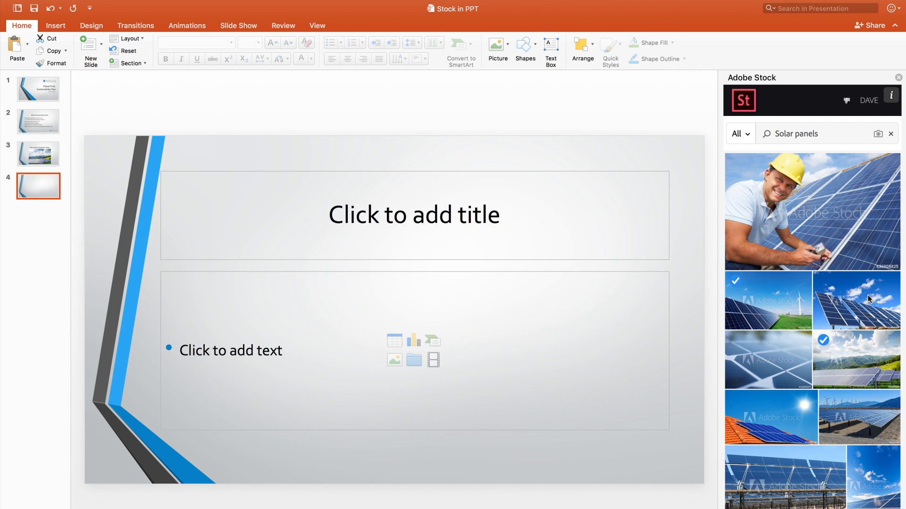